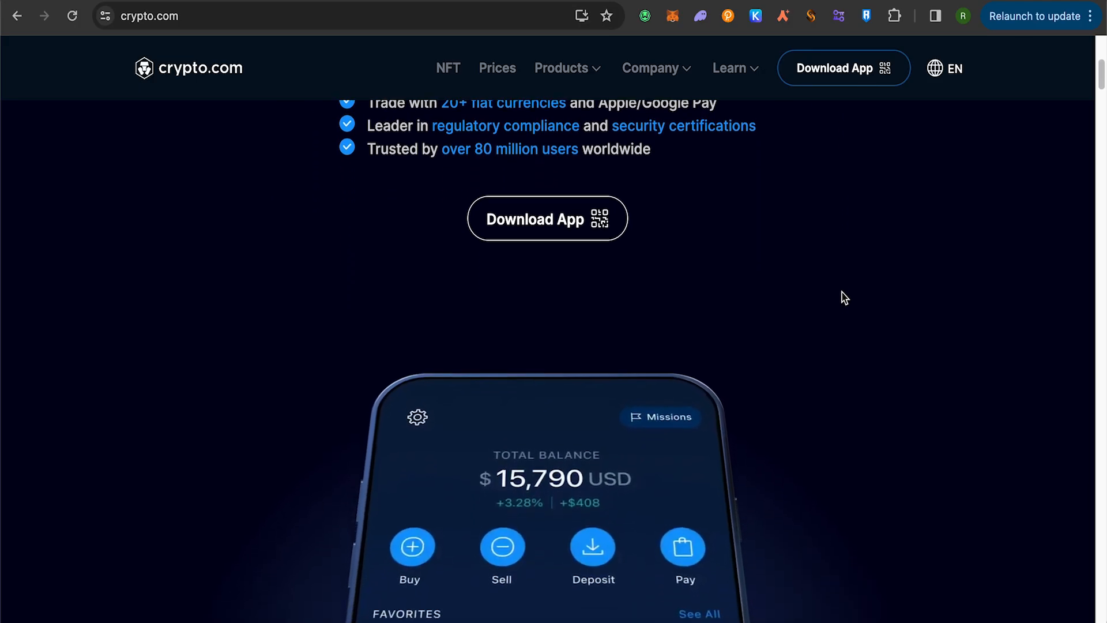
Open the Spot wallet from the Wallet menu and show the Fund Your Wallet deposit options
{"action": "scroll", "scroll_direction": "down", "scroll_amount": 3}
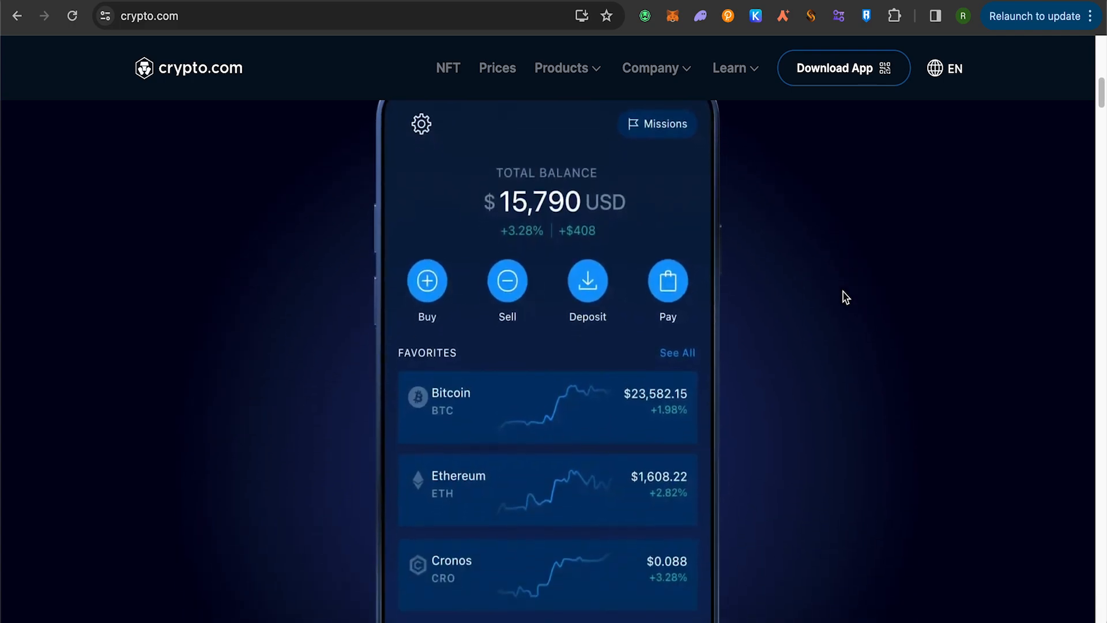
{"action": "scroll", "scroll_direction": "down", "scroll_amount": 3}
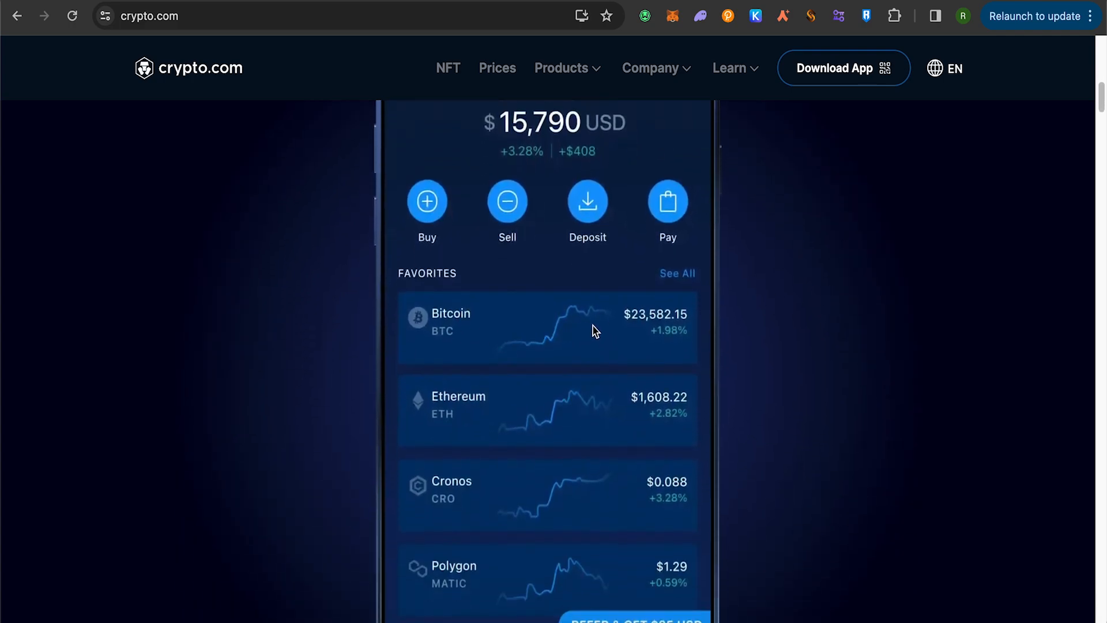
{"action": "scroll", "scroll_direction": "down", "scroll_amount": 3}
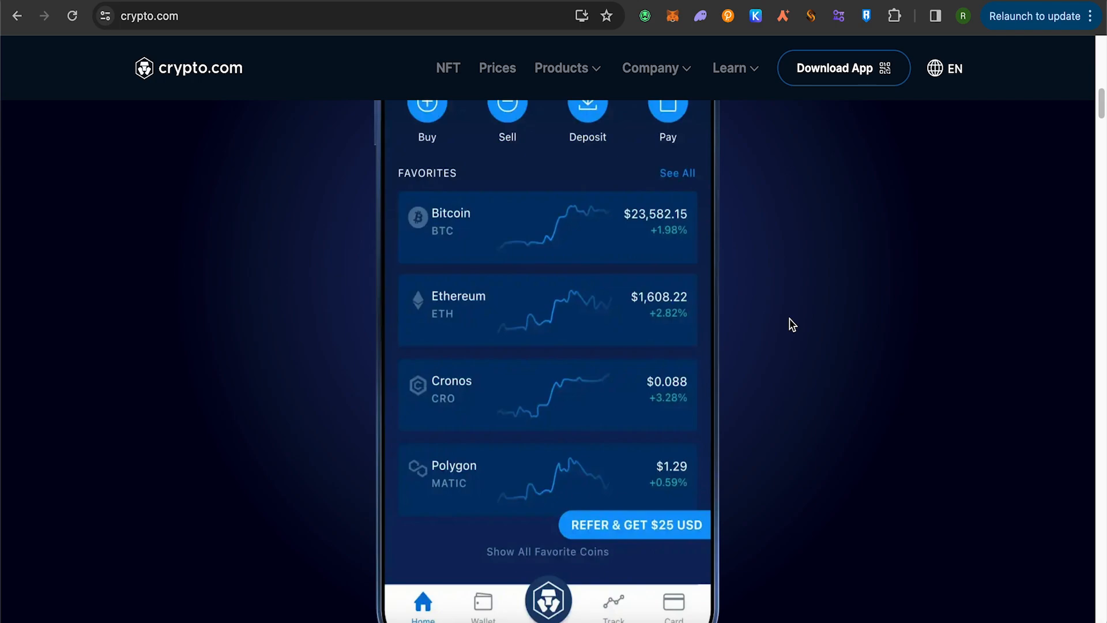
{"action": "mouse_move", "coordinate": [798, 320]}
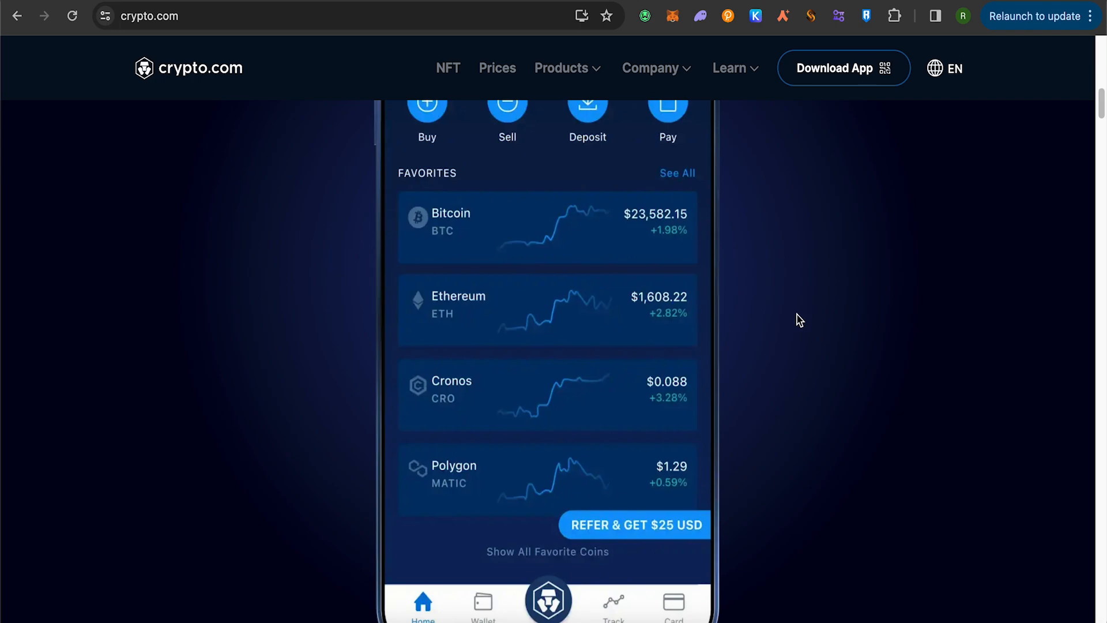
{"action": "mouse_move", "coordinate": [819, 290]}
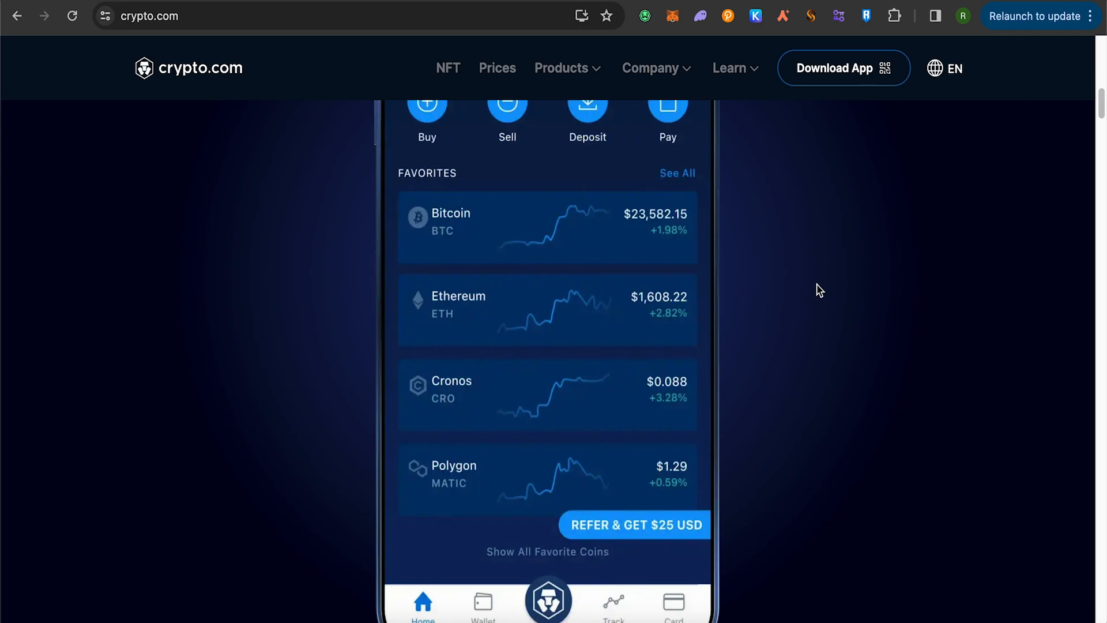
{"action": "mouse_move", "coordinate": [842, 236]}
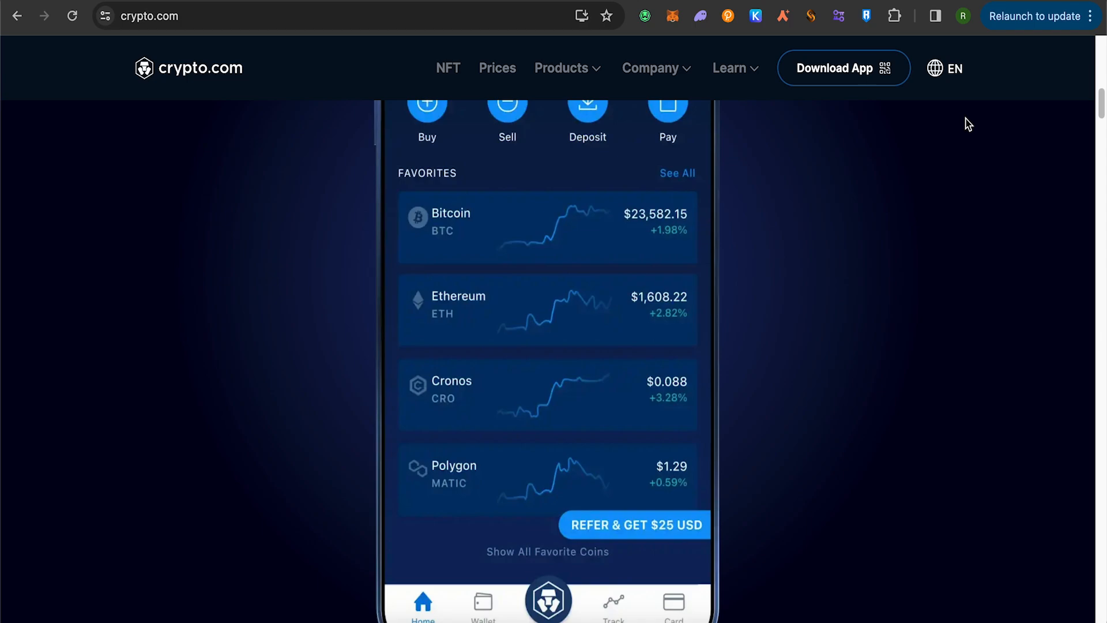
{"action": "mouse_move", "coordinate": [975, 122]}
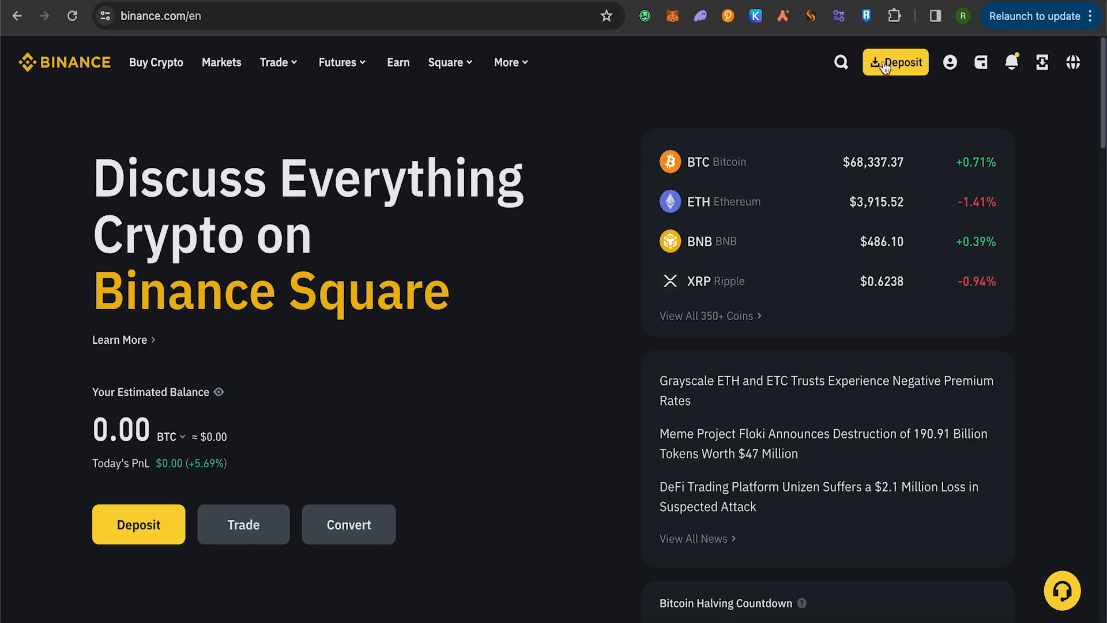
{"action": "left_click", "coordinate": [980, 63]}
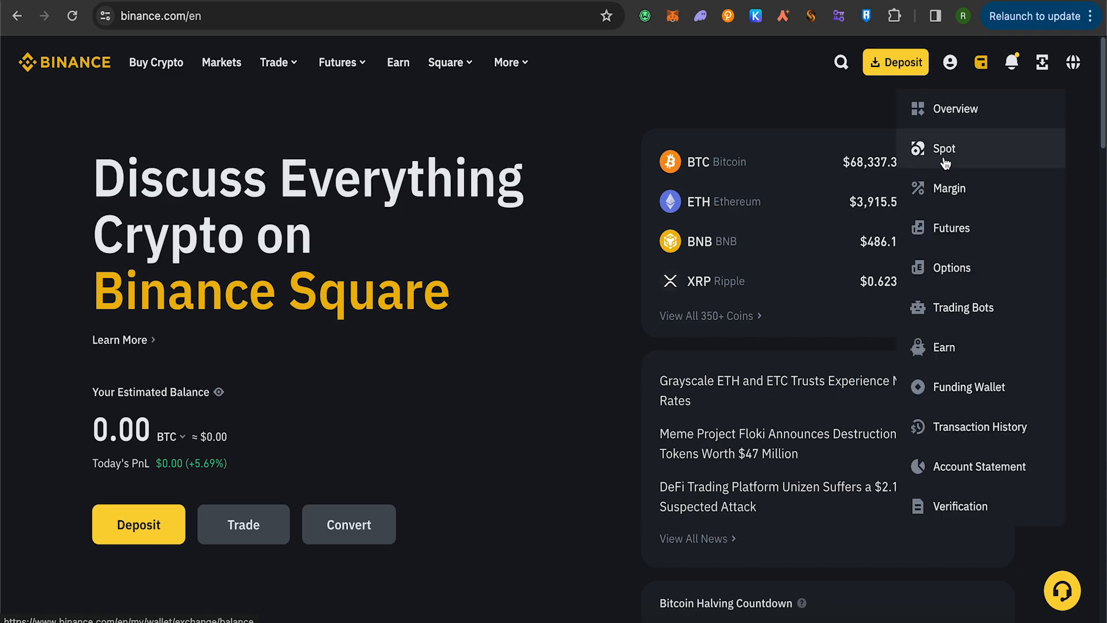
{"action": "left_click", "coordinate": [945, 148]}
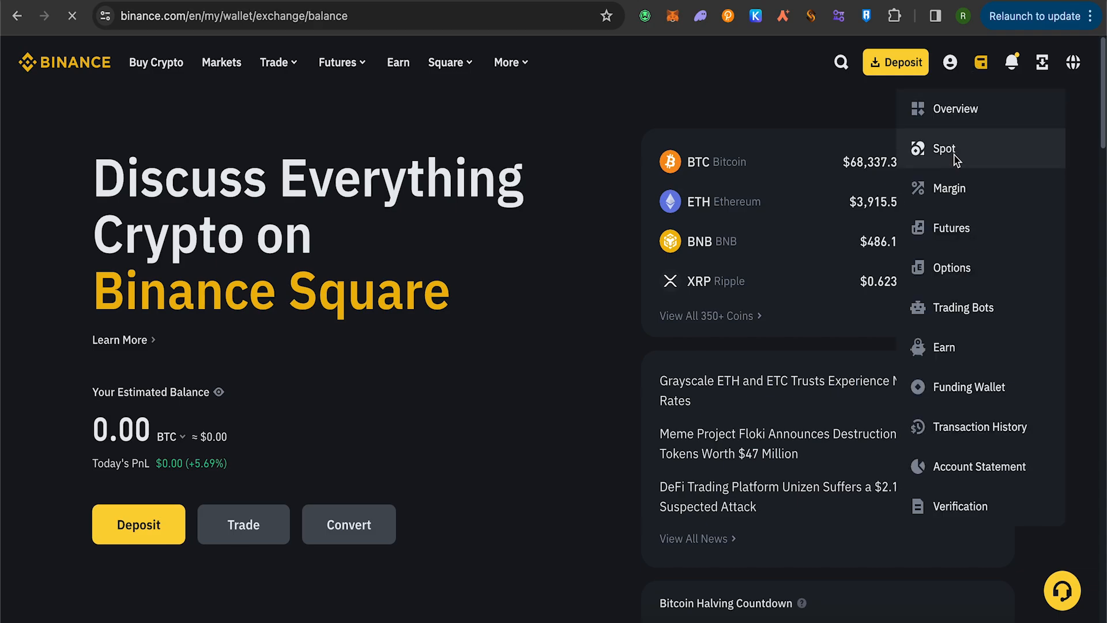
{"action": "left_click", "coordinate": [944, 148]}
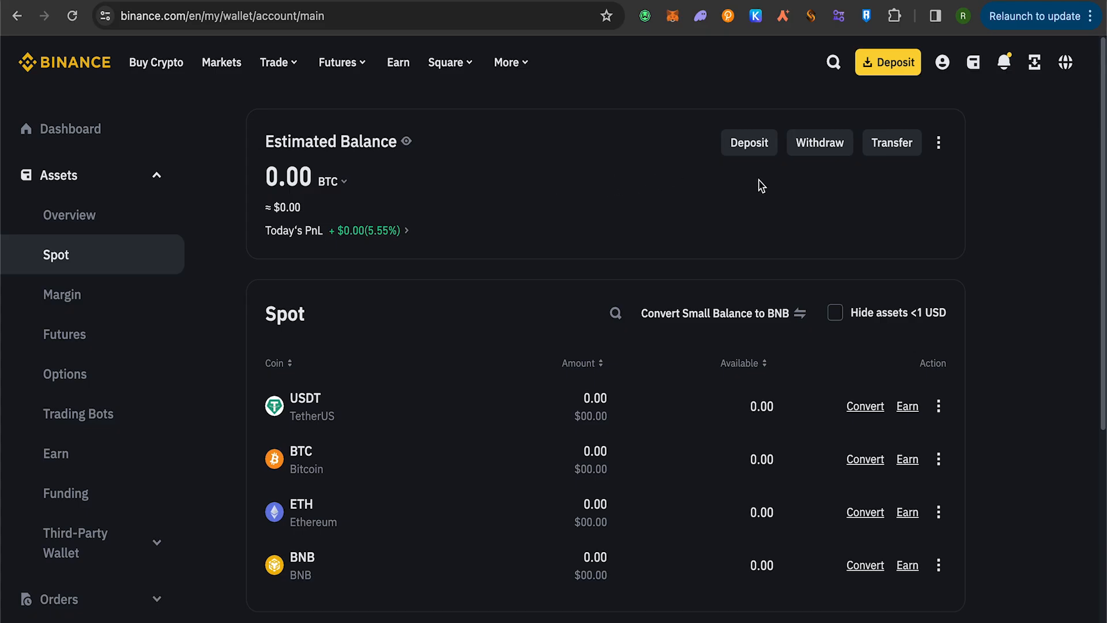
{"action": "left_click", "coordinate": [748, 142]}
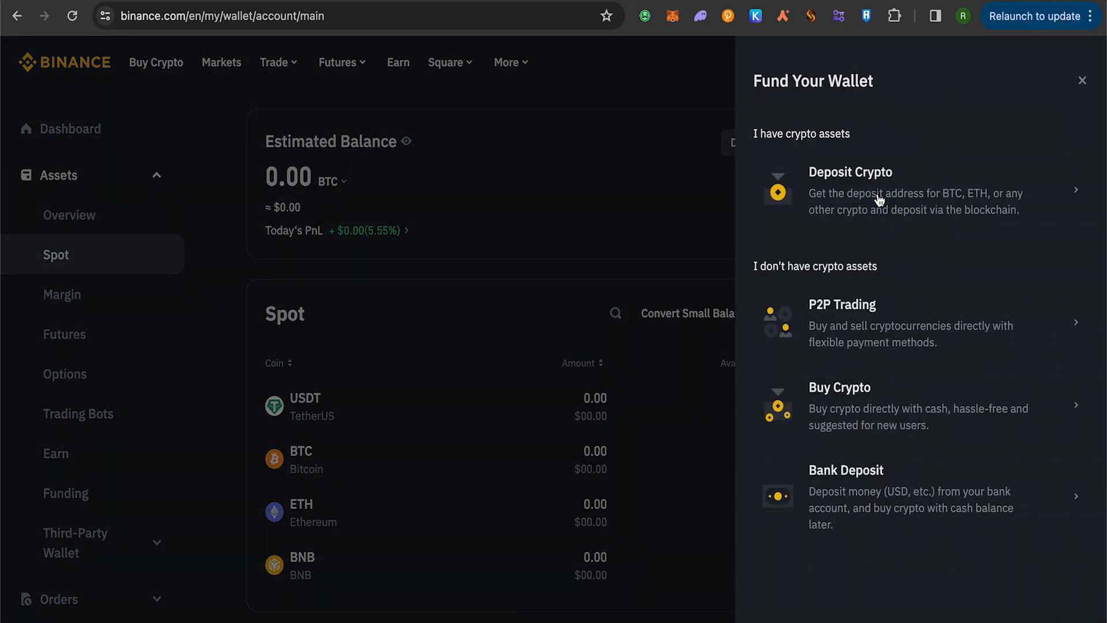
Generate a BTC deposit address and QR code on the Bitcoin network, then return to Crypto.com
{"action": "left_click", "coordinate": [850, 172]}
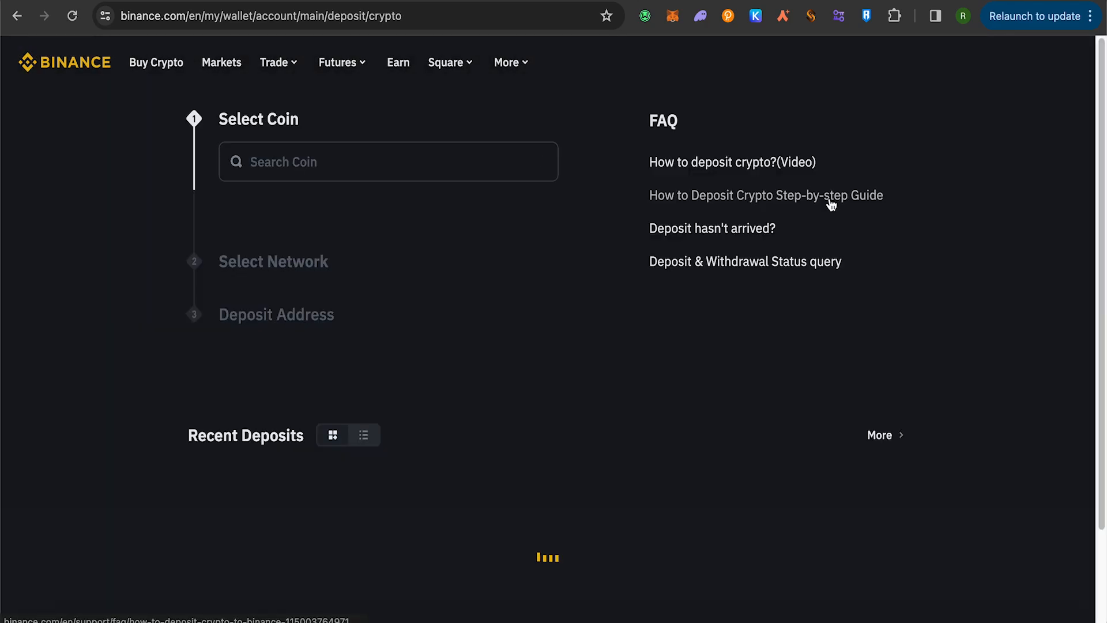
{"action": "left_click", "coordinate": [387, 161]}
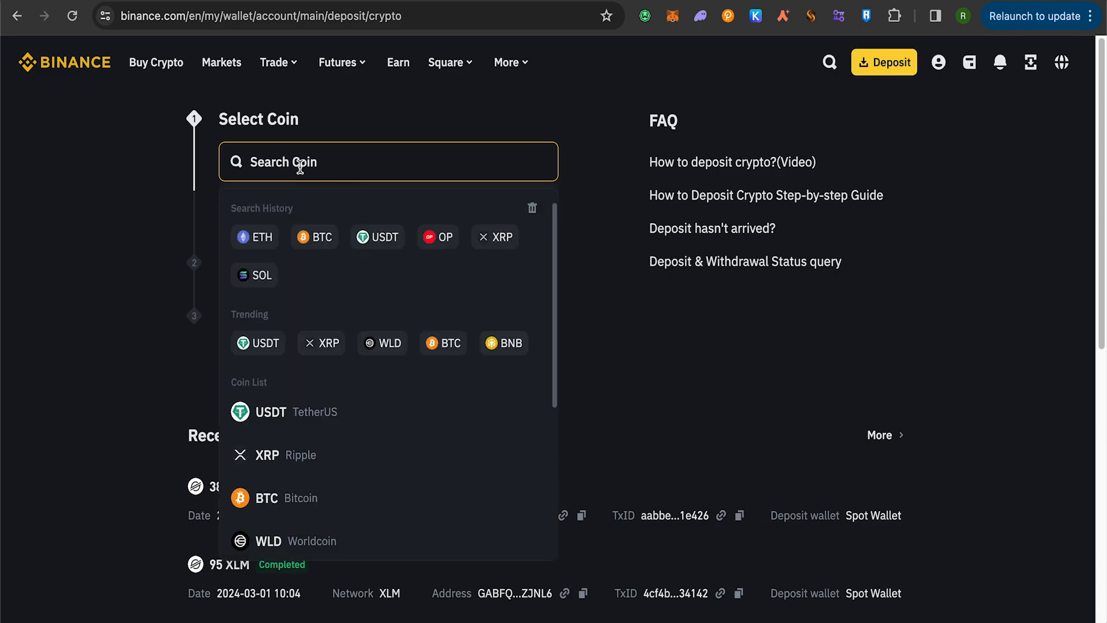
{"action": "left_click", "coordinate": [267, 497]}
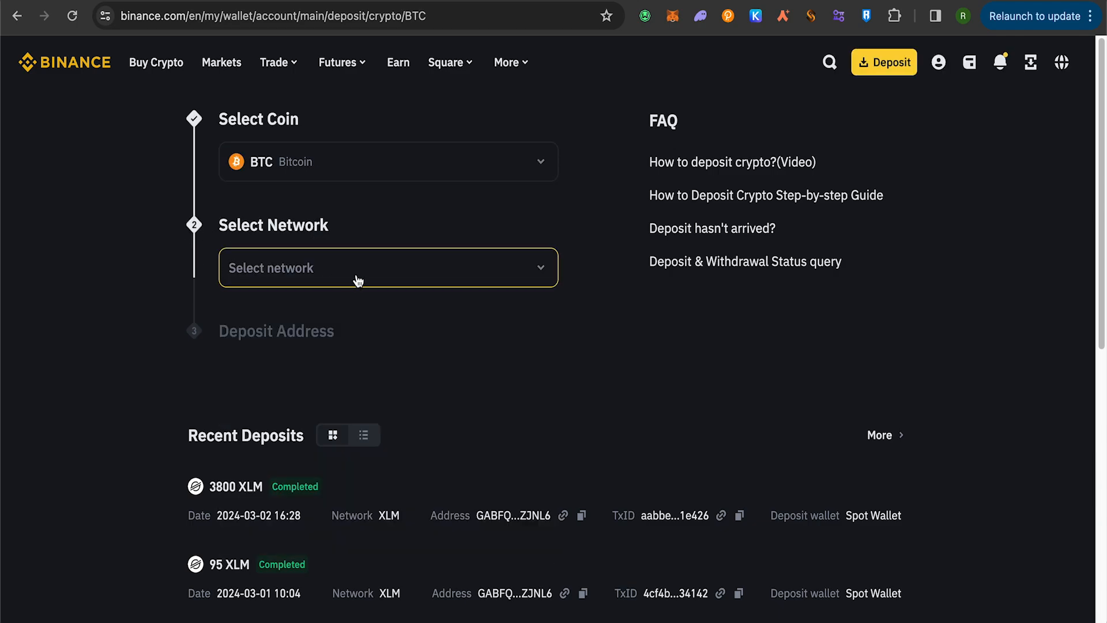
{"action": "left_click", "coordinate": [387, 267]}
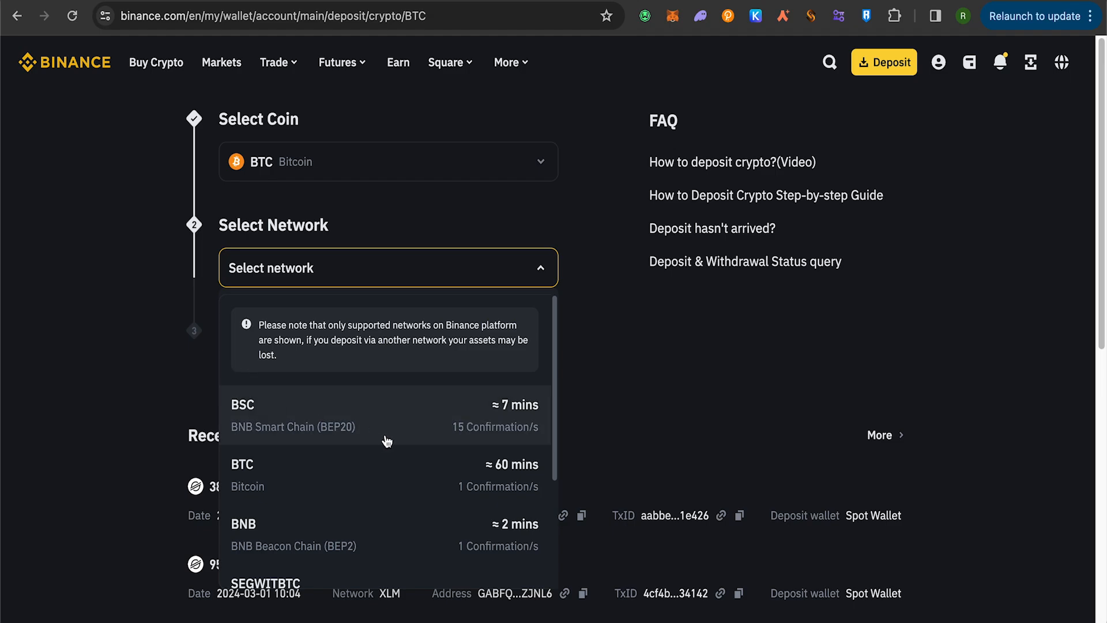
{"action": "mouse_move", "coordinate": [386, 446]}
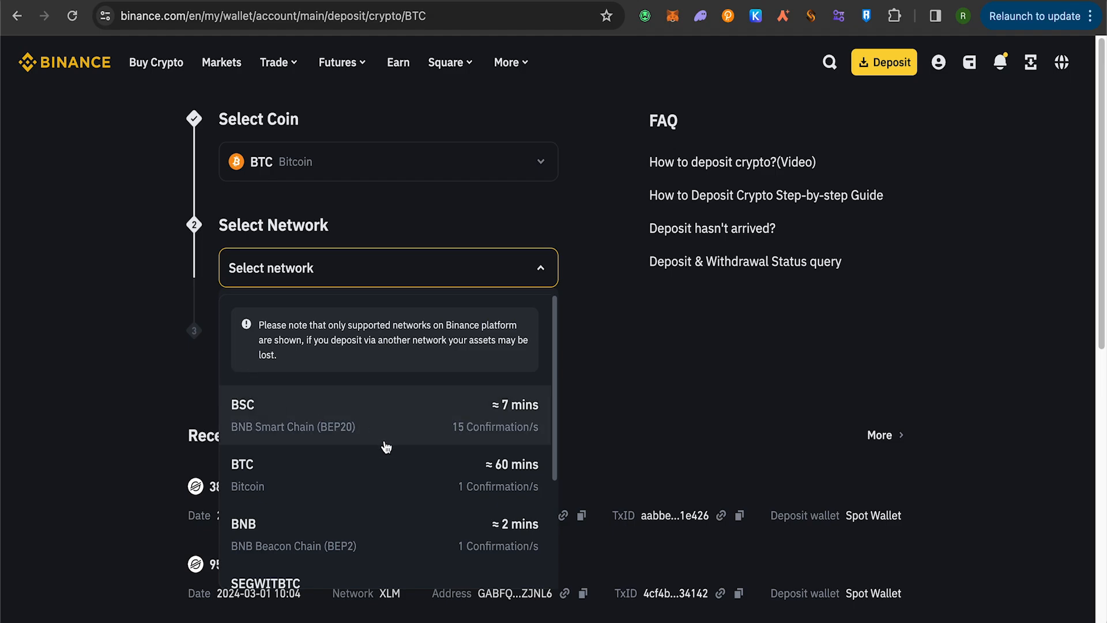
{"action": "mouse_move", "coordinate": [368, 479]}
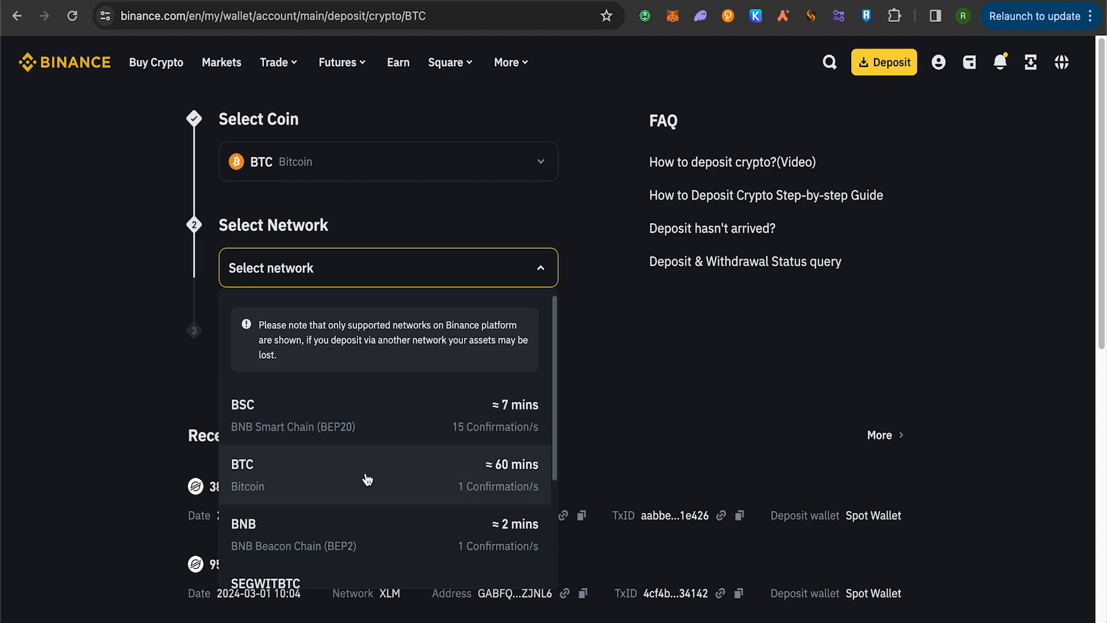
{"action": "left_click", "coordinate": [242, 470]}
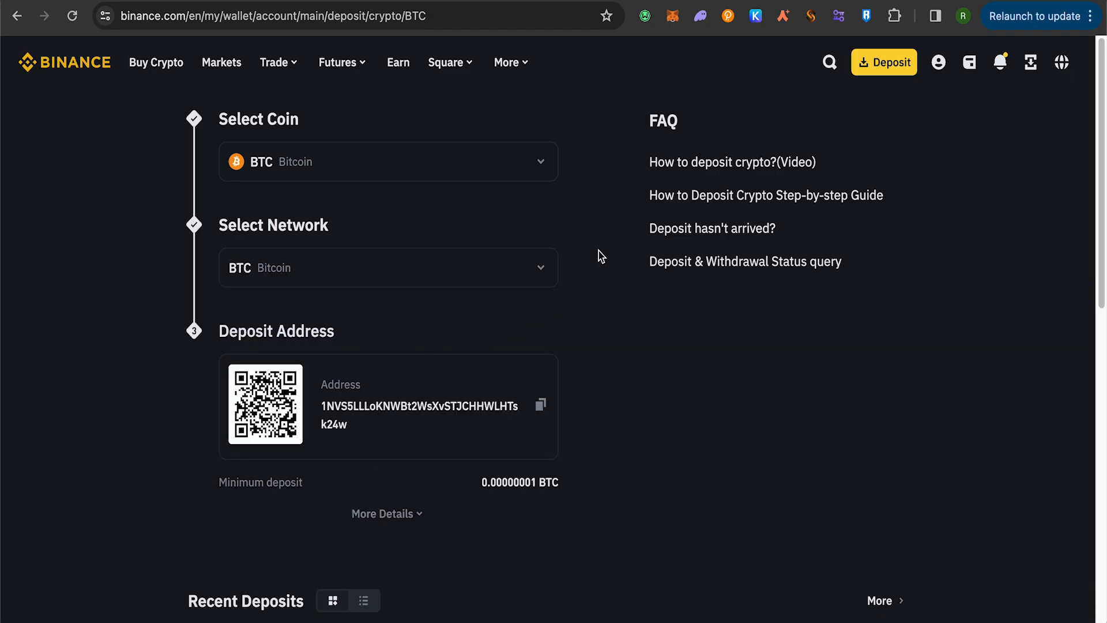
{"action": "type", "text": "crypto.com"}
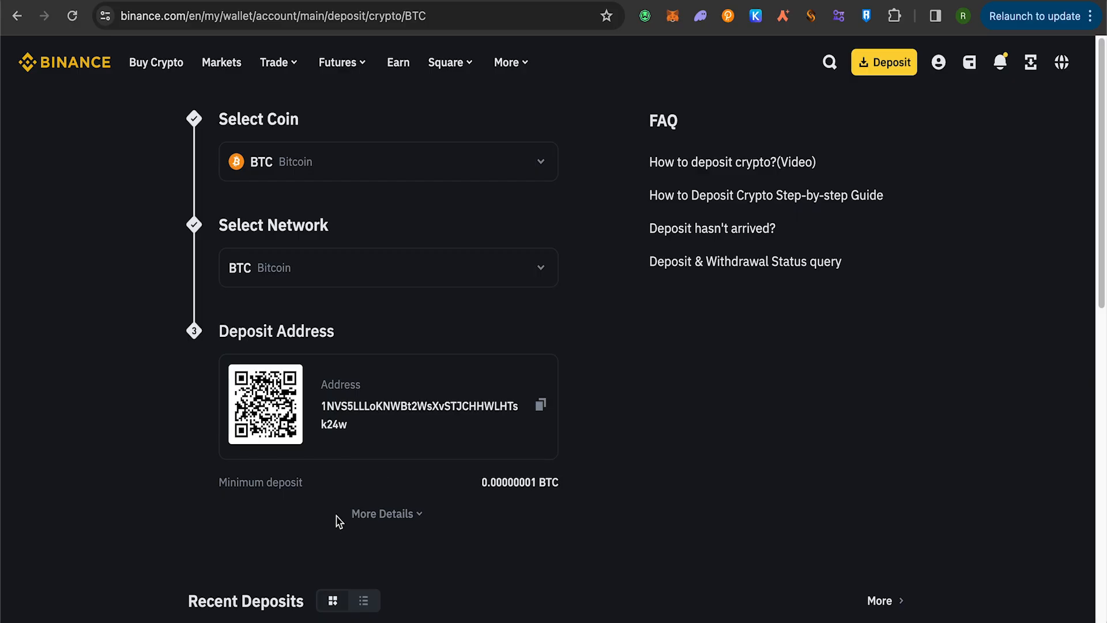
{"action": "left_click", "coordinate": [541, 406]}
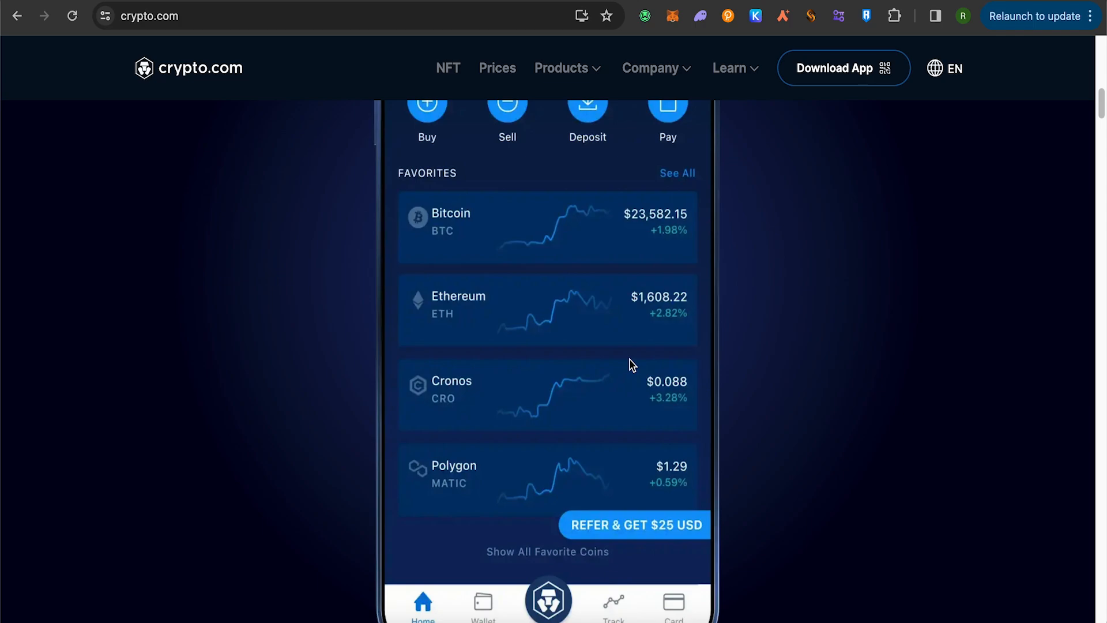
{"action": "mouse_move", "coordinate": [720, 357]}
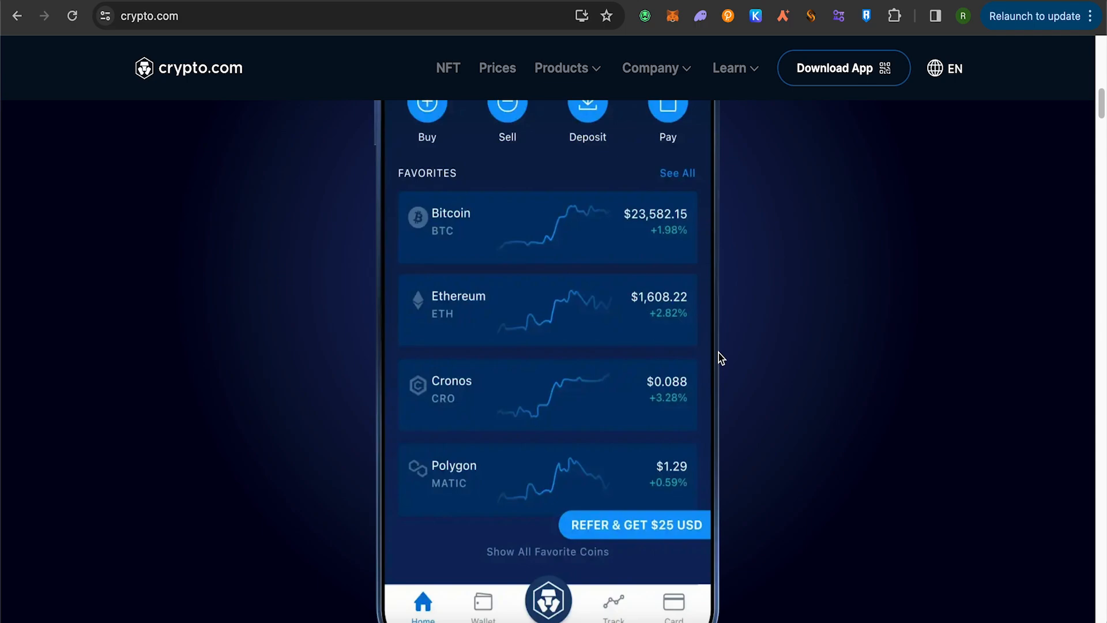
{"action": "mouse_move", "coordinate": [814, 325]}
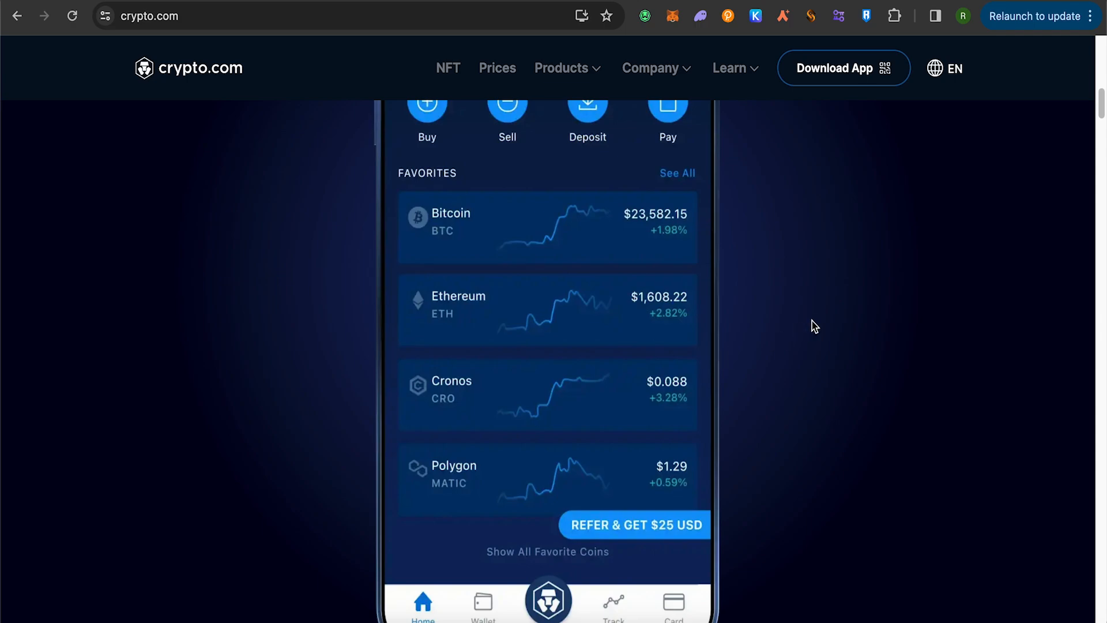